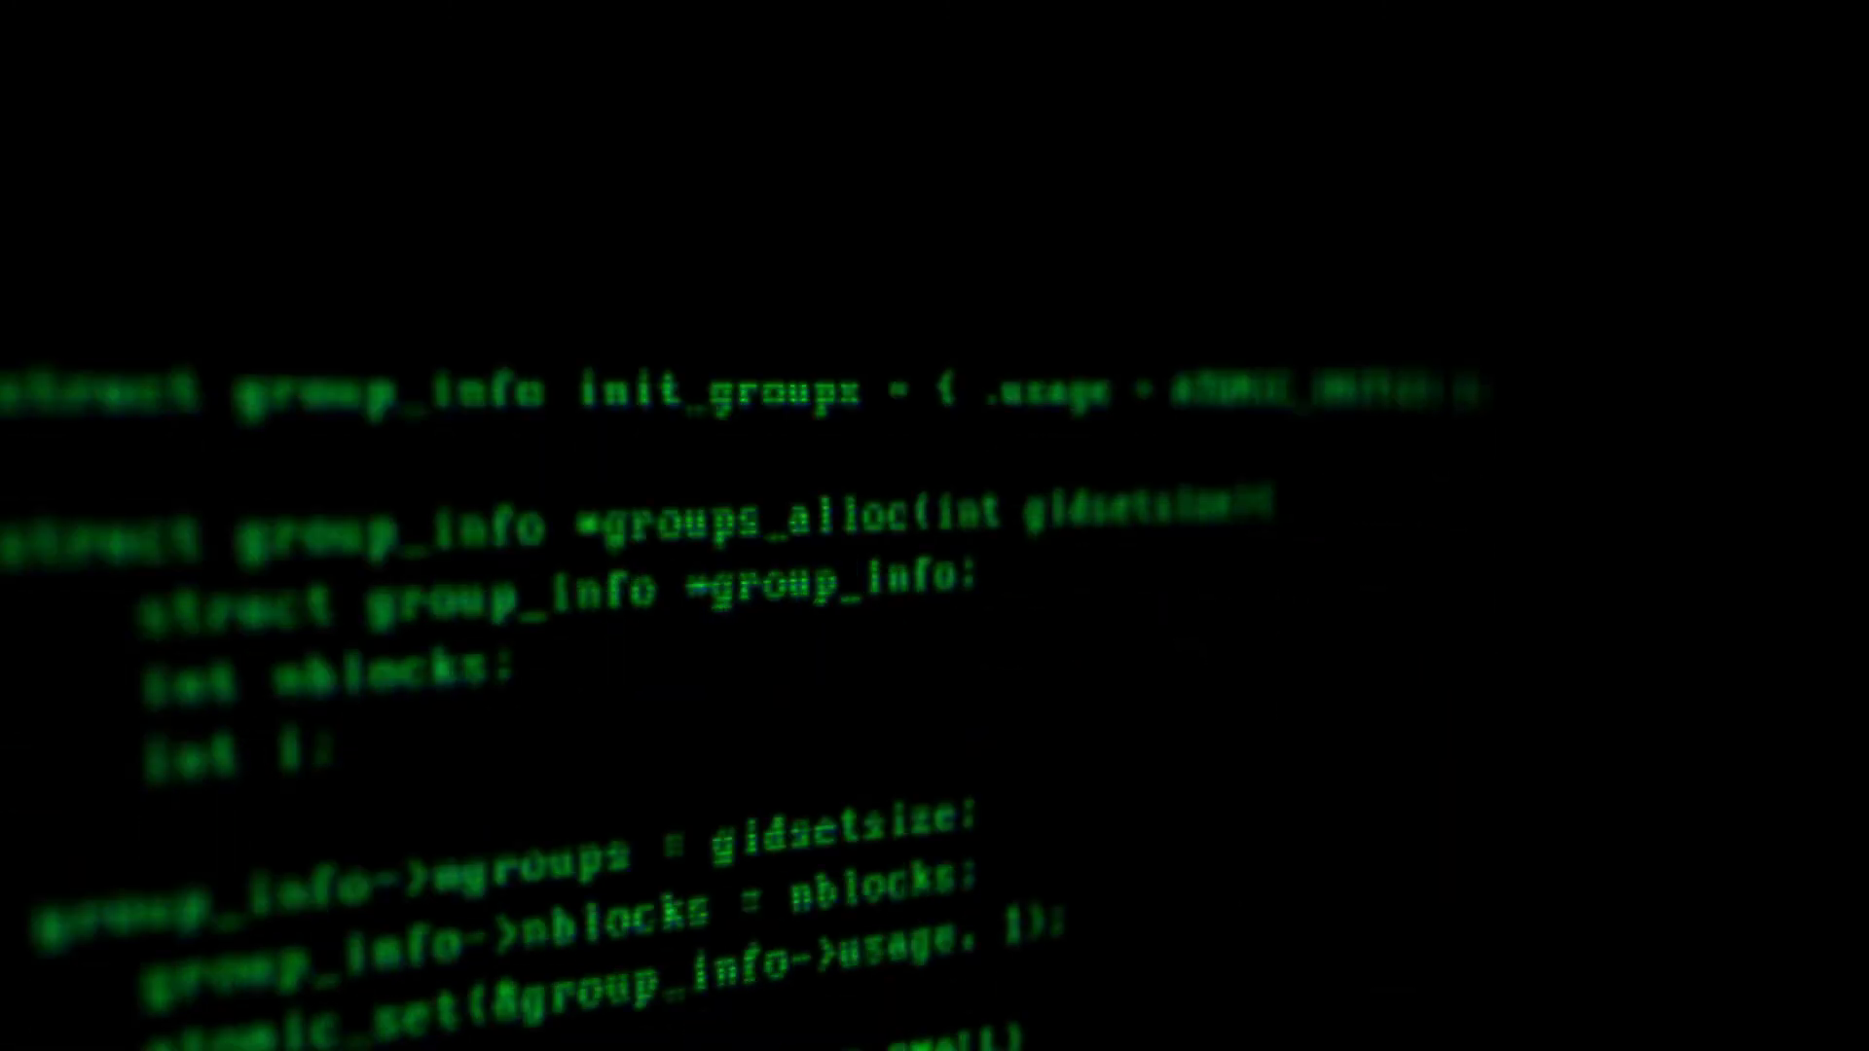
{"action": "scroll", "scroll_direction": "down", "scroll_amount": 3}
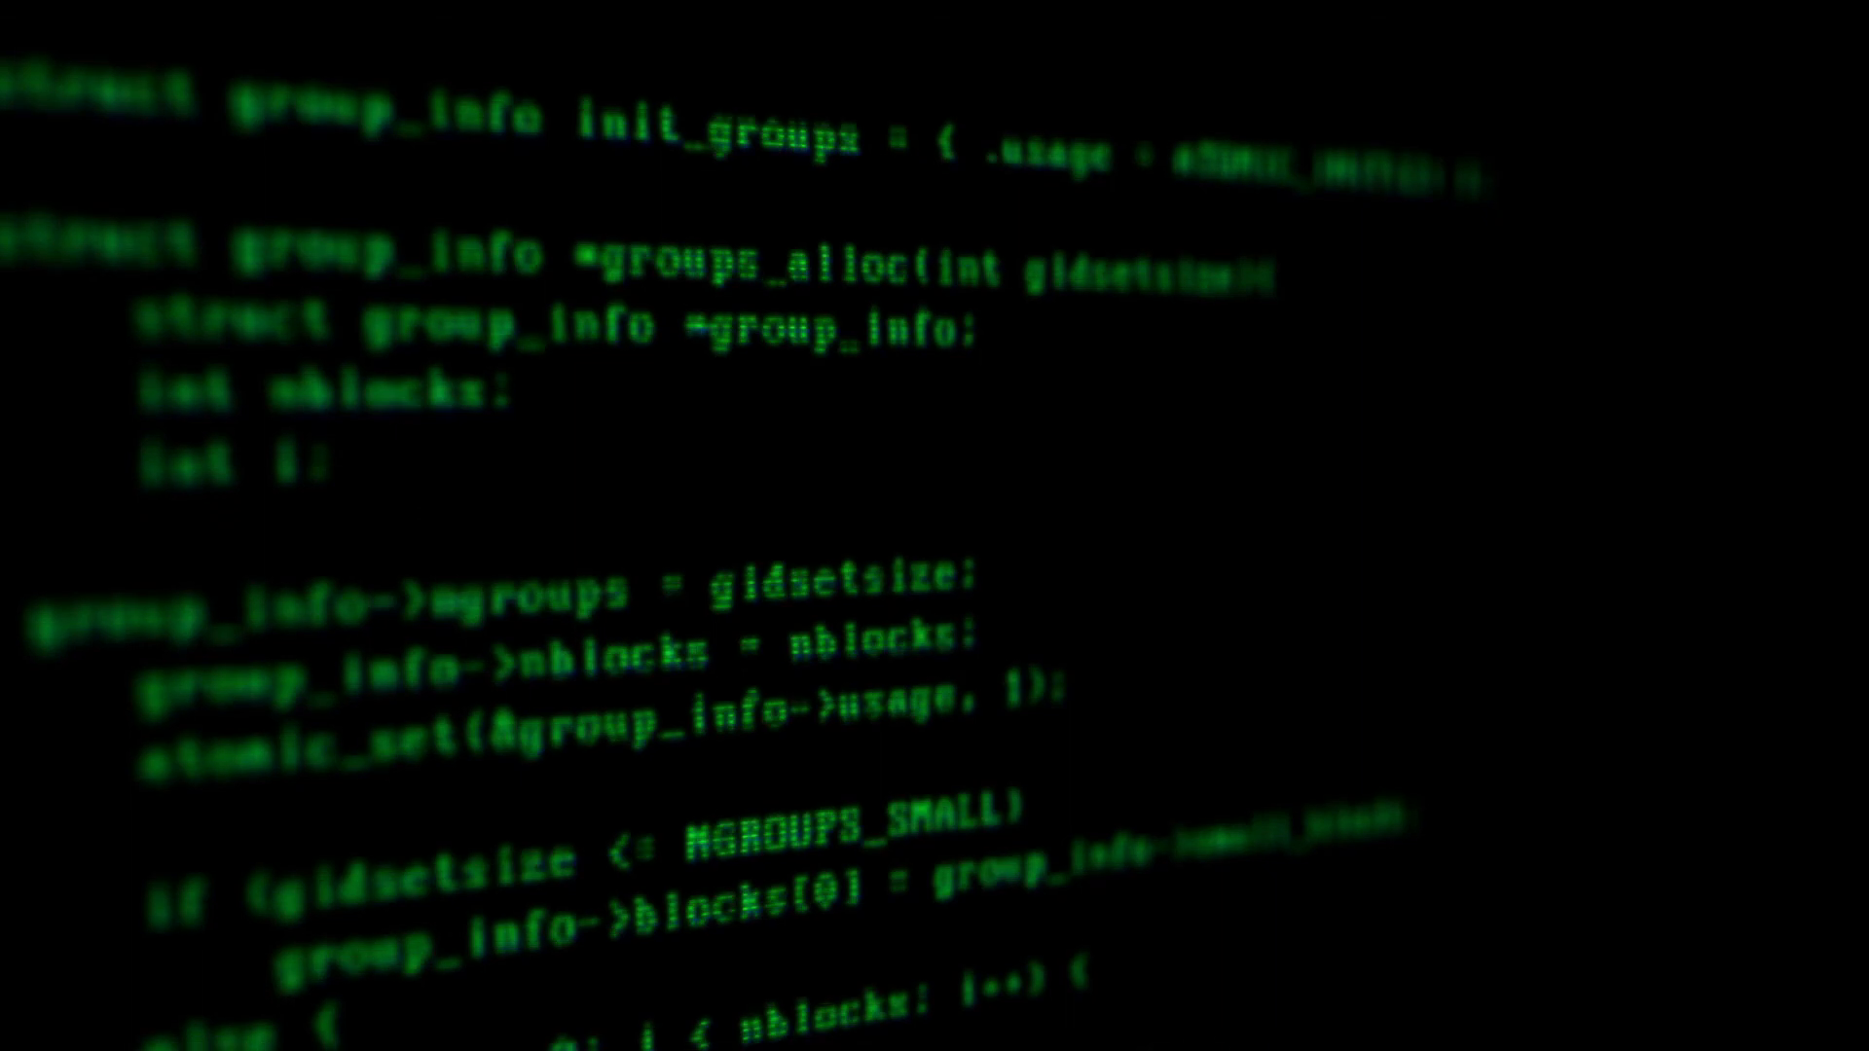
{"action": "scroll", "scroll_direction": "down", "scroll_amount": 3}
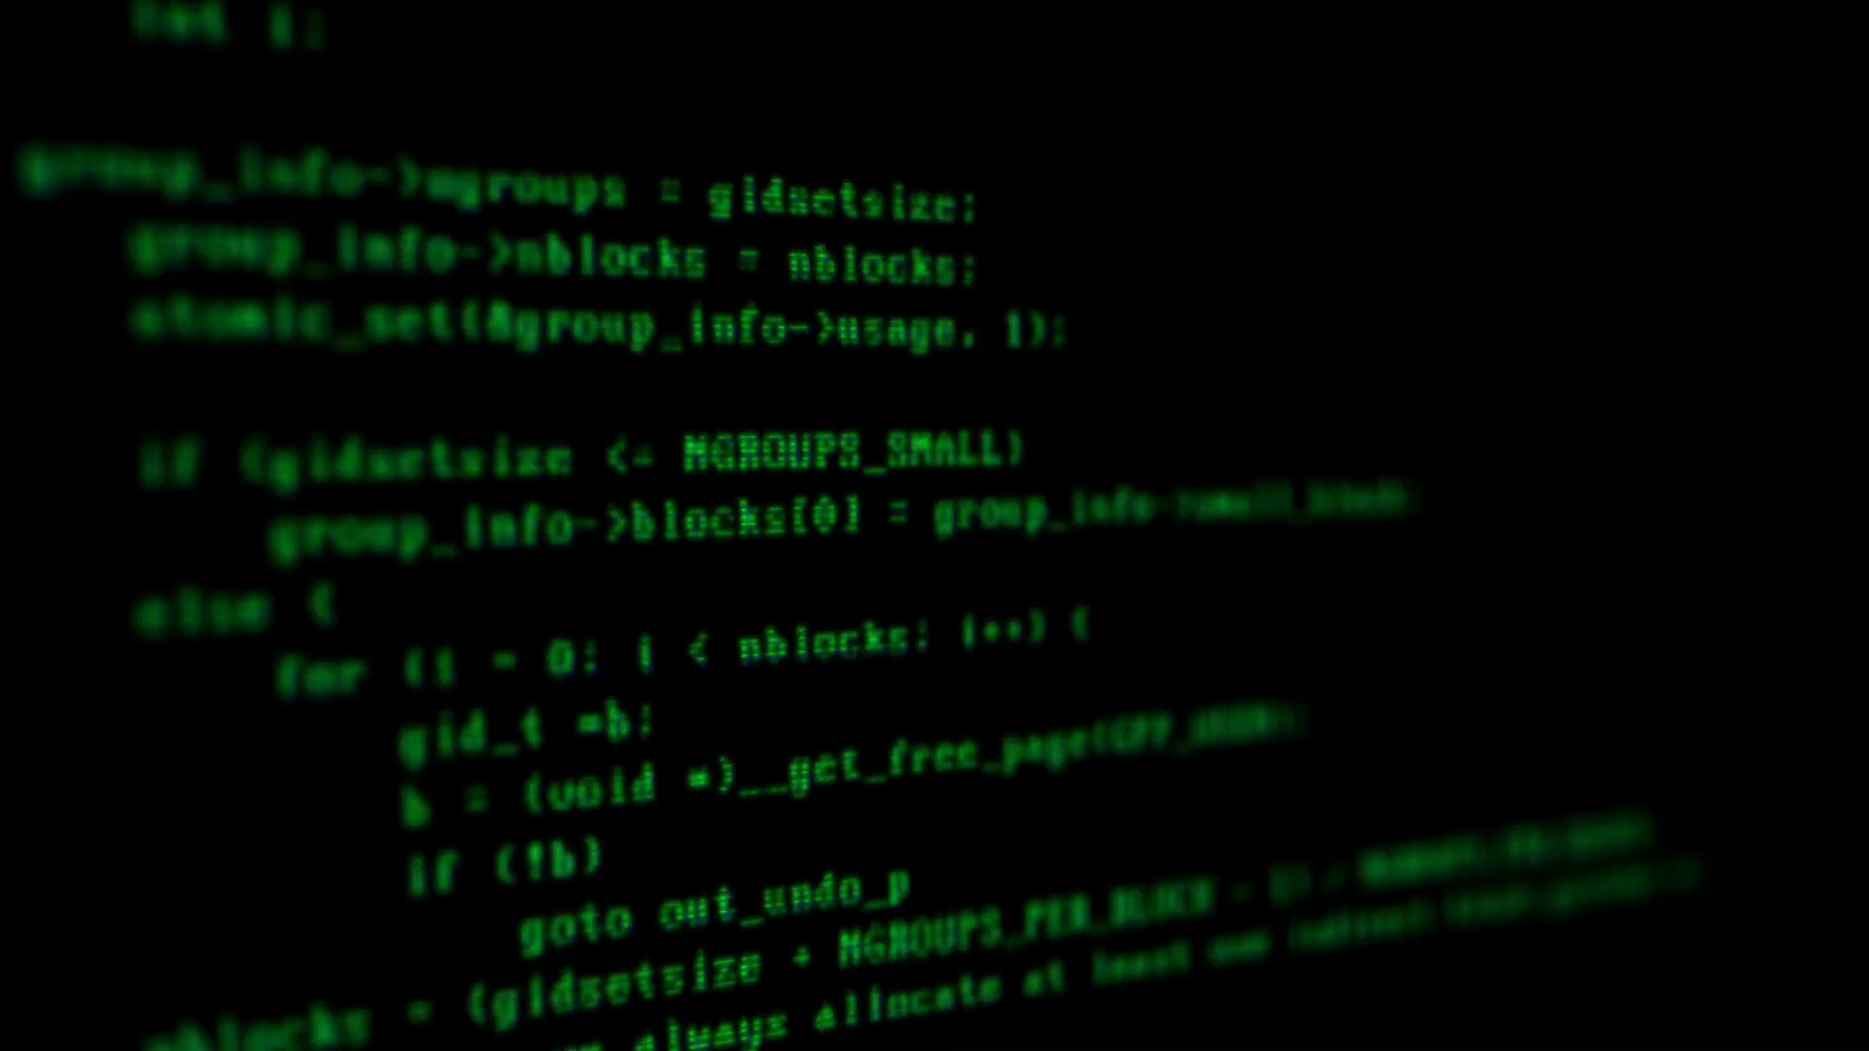
{"action": "scroll", "scroll_direction": "down", "scroll_amount": 3}
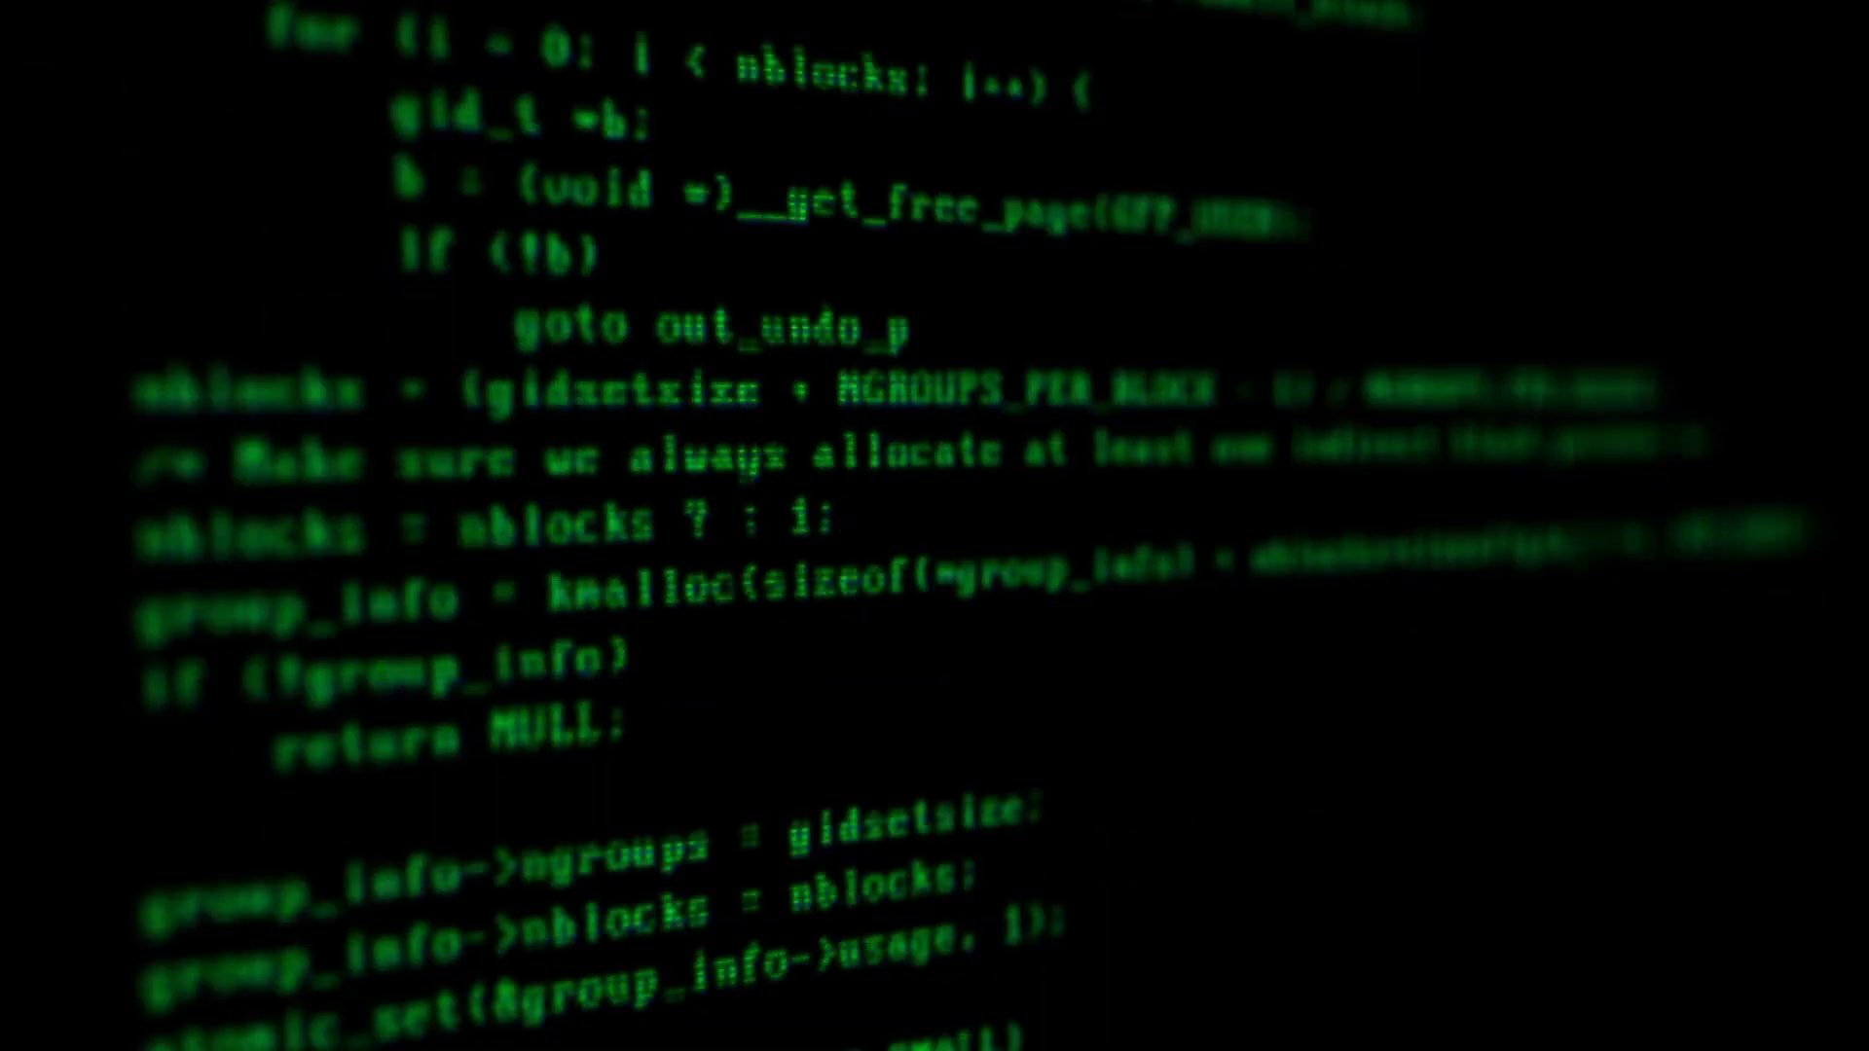
{"action": "scroll", "scroll_direction": "down", "scroll_amount": 3}
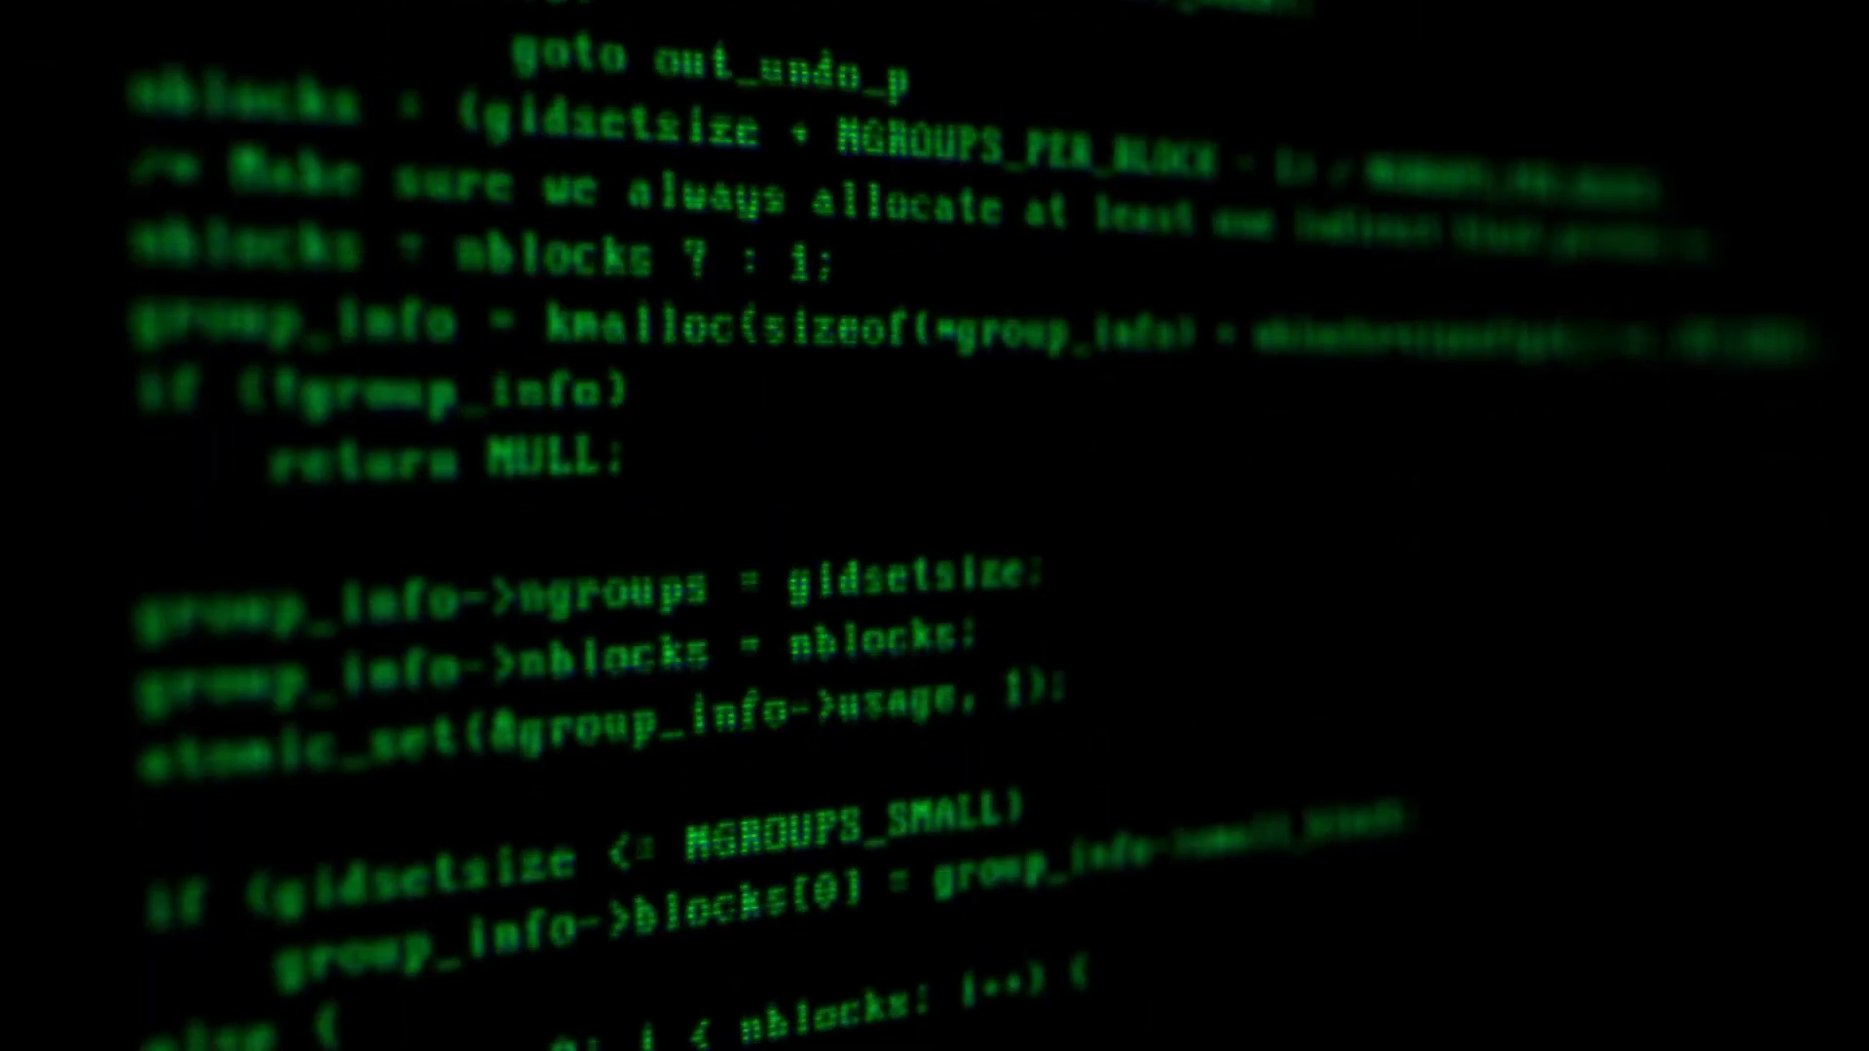